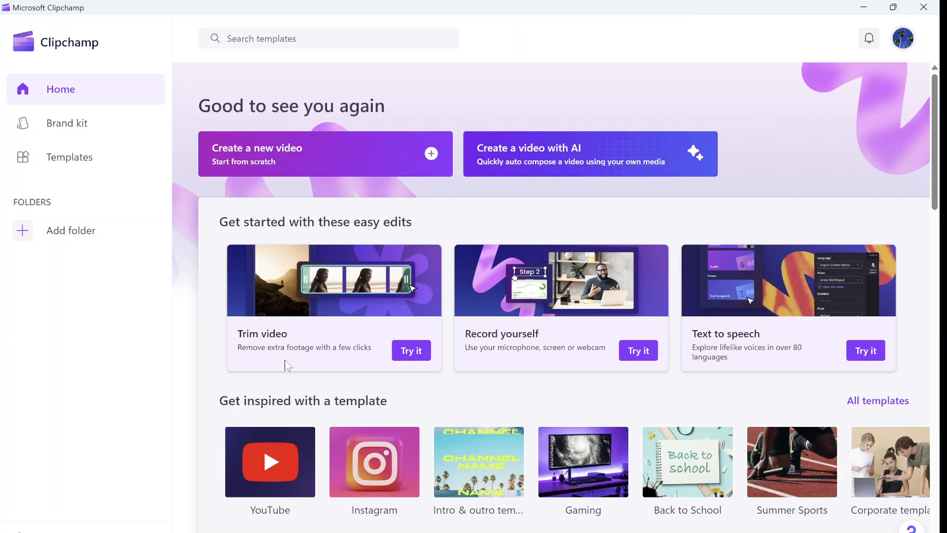
mouse_move(287, 149)
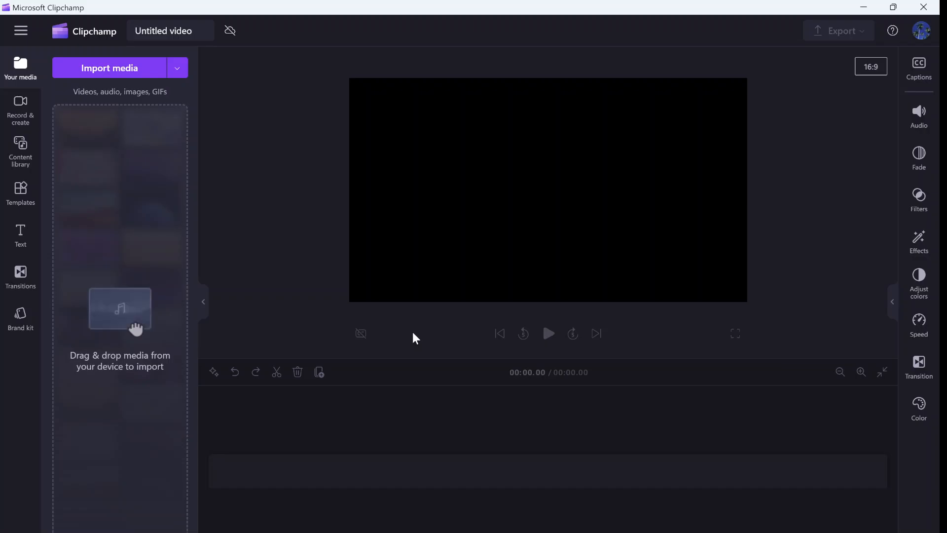
Import the WhatsApp field photo, place it on the timeline, and accept square project dimensions.
left_click(109, 67)
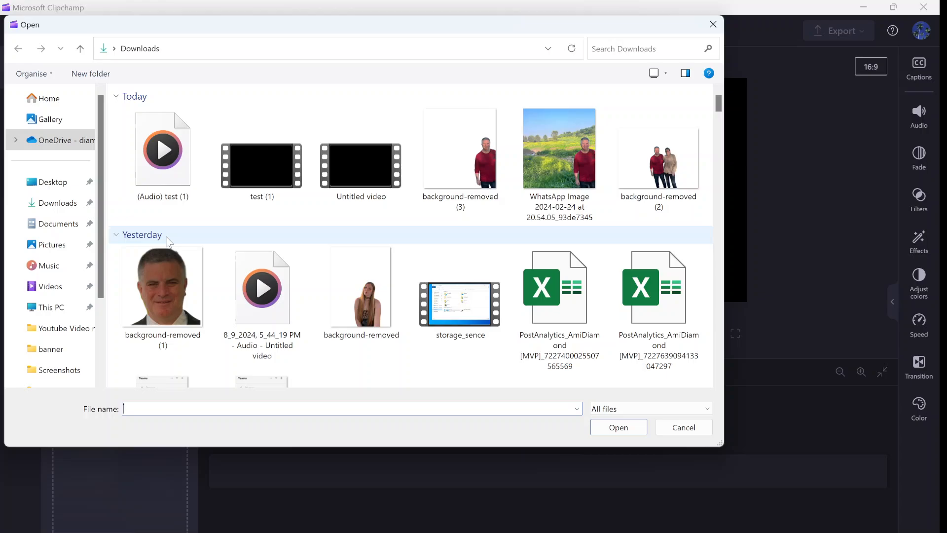
left_click(559, 148)
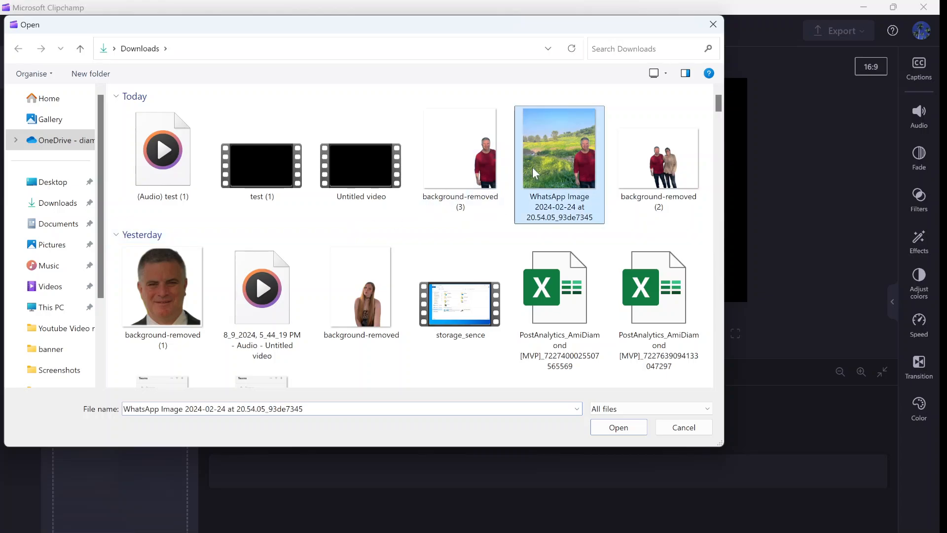
left_click(619, 427)
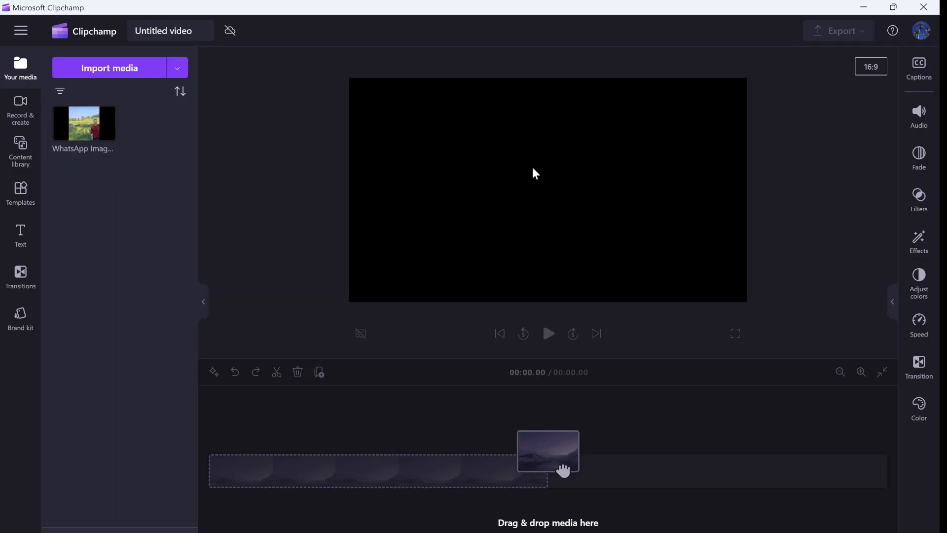
mouse_move(85, 134)
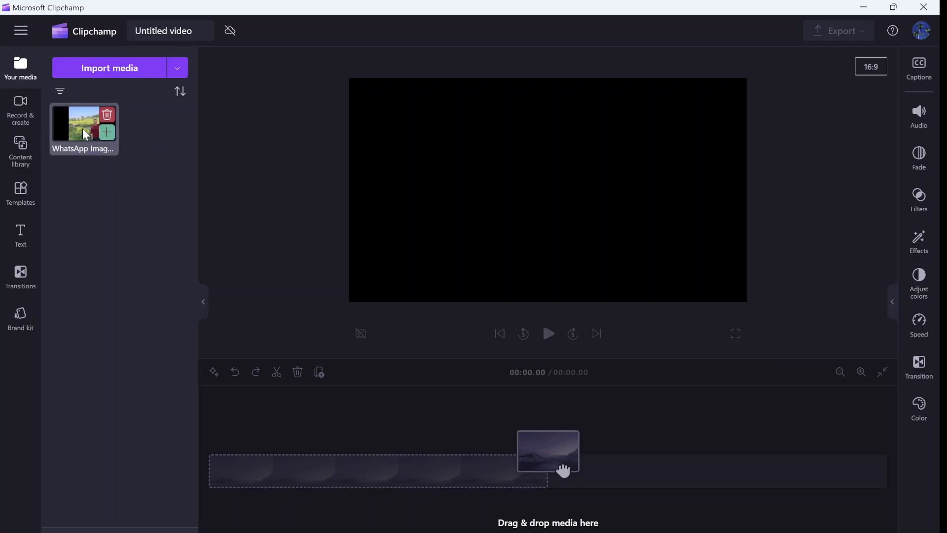
left_click_drag(548, 452, 379, 474)
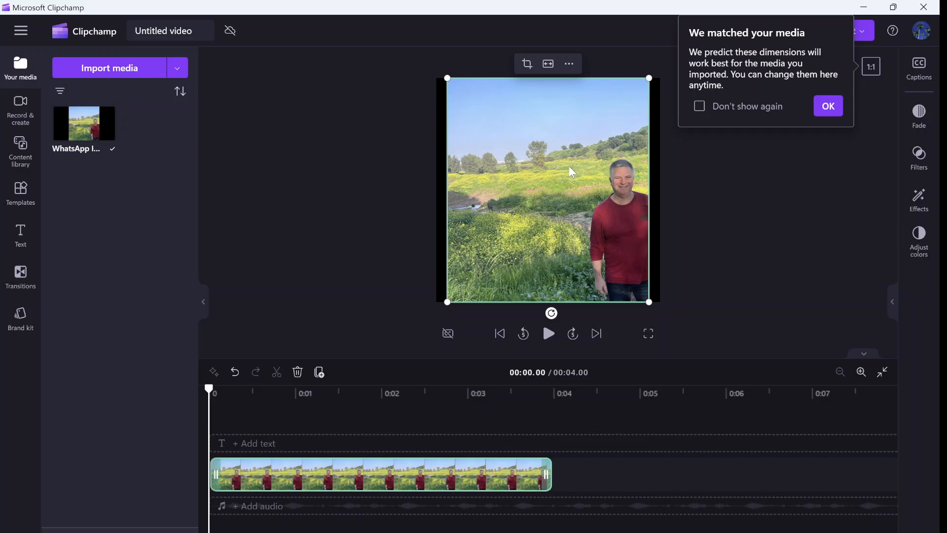
left_click(828, 106)
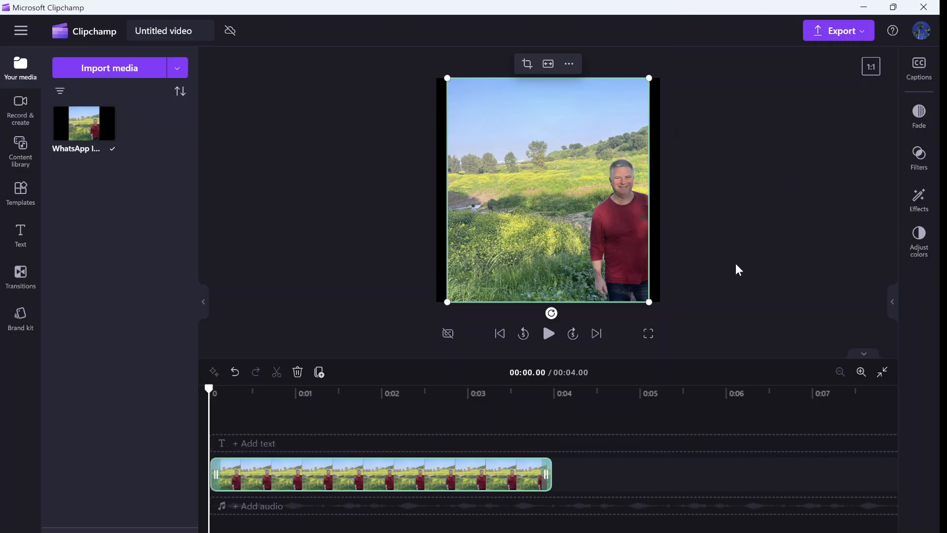
mouse_move(692, 389)
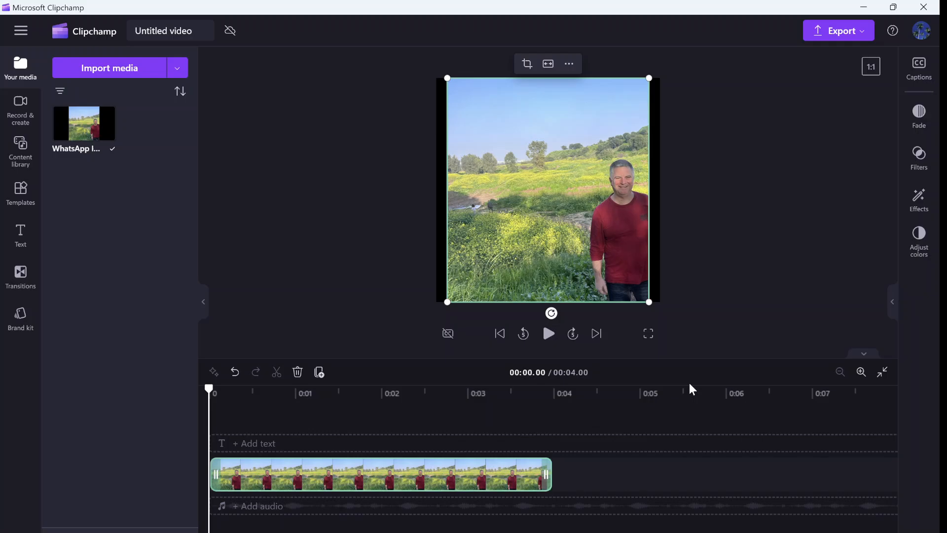
mouse_move(699, 358)
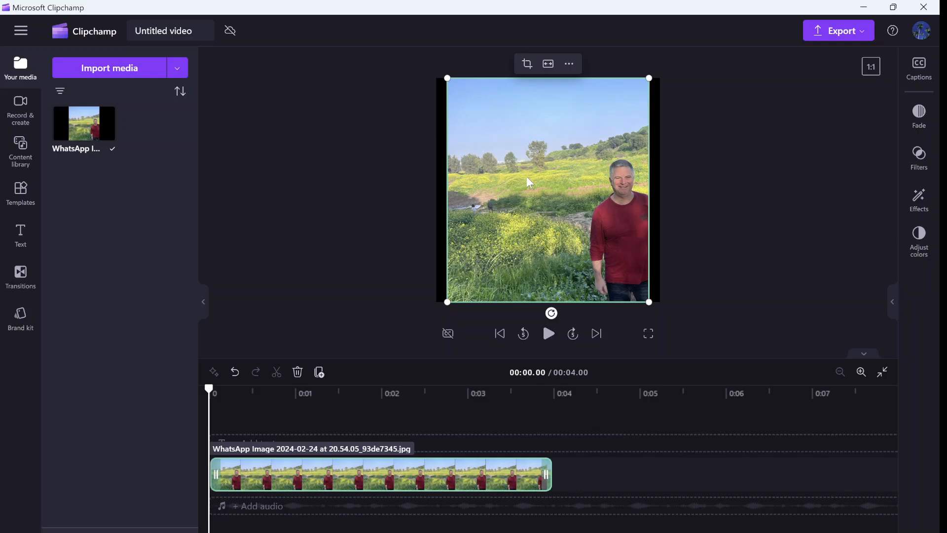
mouse_move(516, 186)
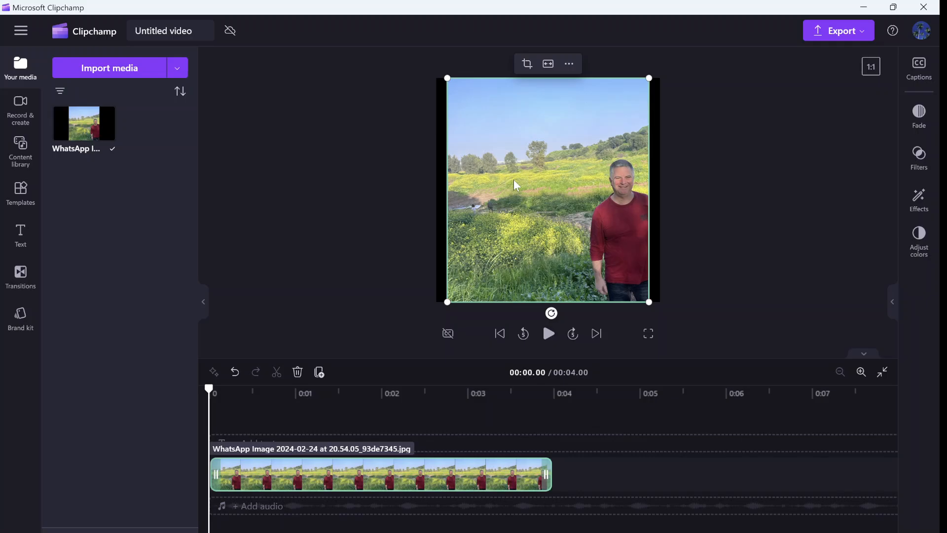
Remove the photo's background from the preview's right-click menu, leaving only the man.
right_click(516, 185)
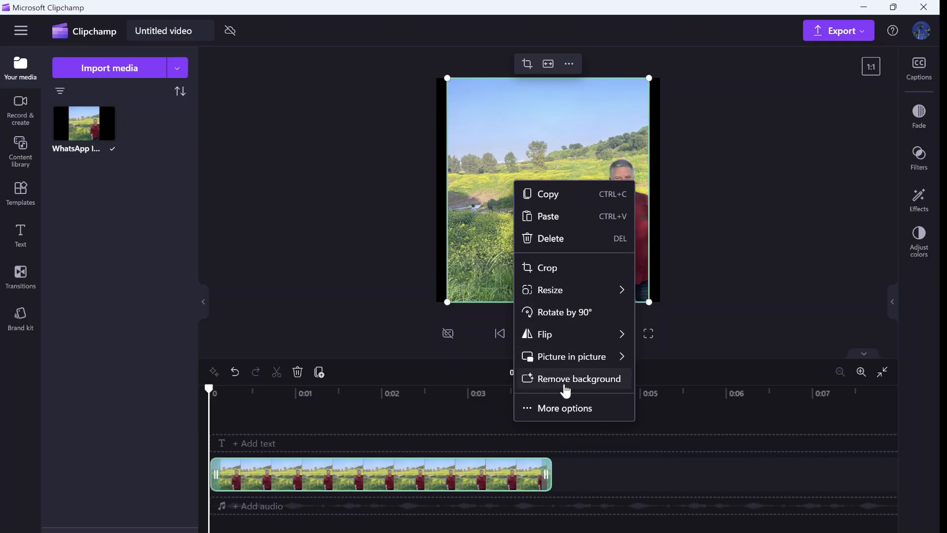
left_click(579, 379)
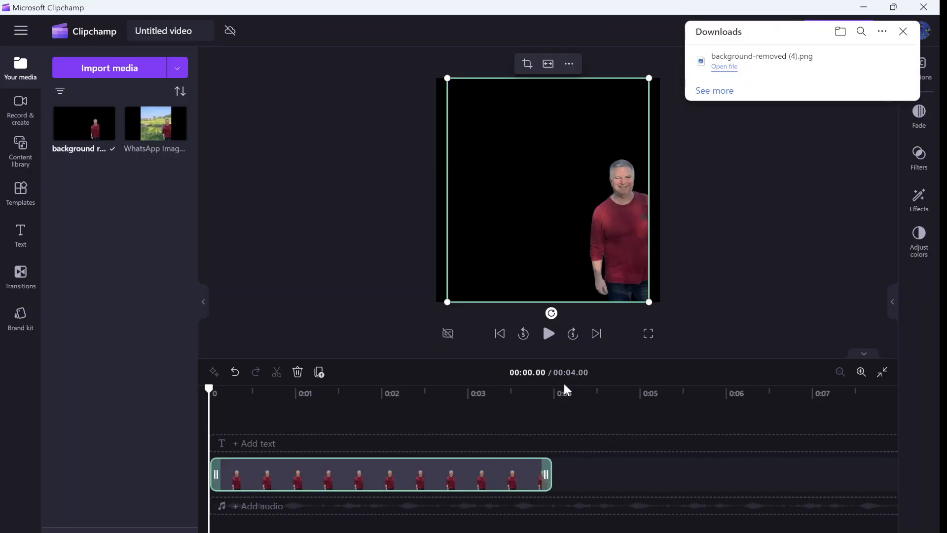
mouse_move(755, 87)
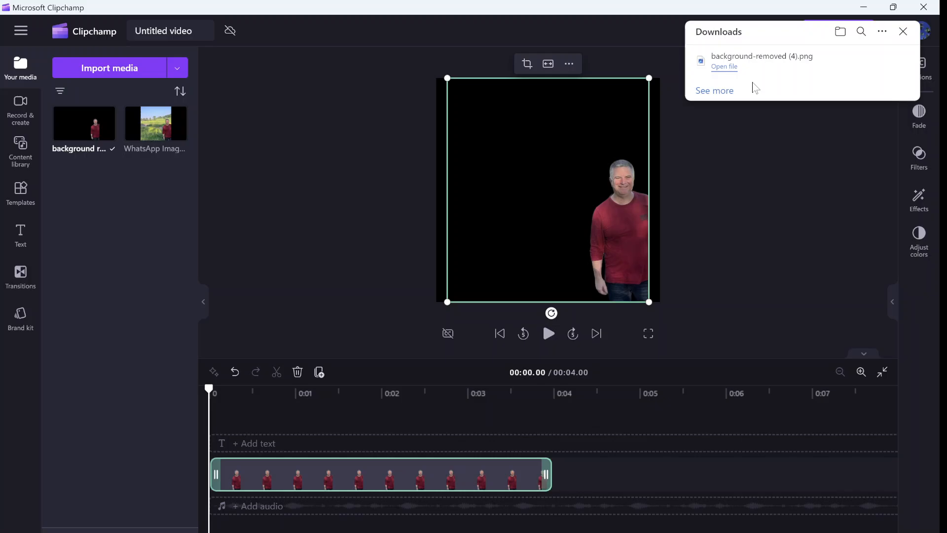
mouse_move(603, 205)
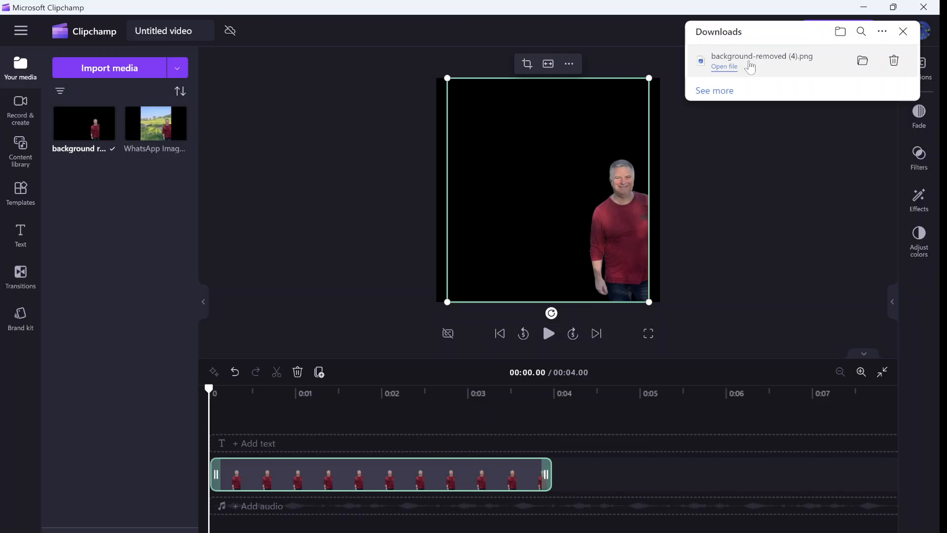
Select the original WhatsApp photo in Your media, then the background-removed PNG.
left_click(155, 123)
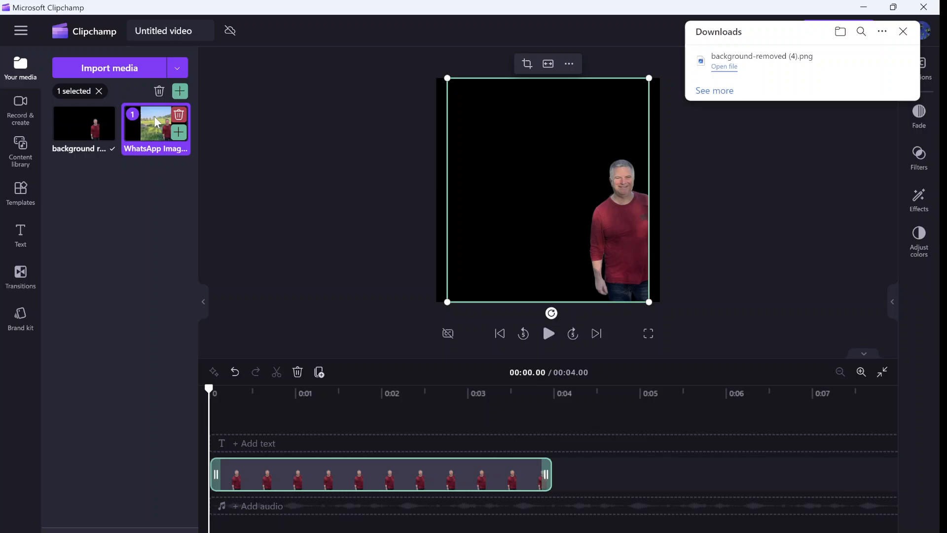
mouse_move(81, 129)
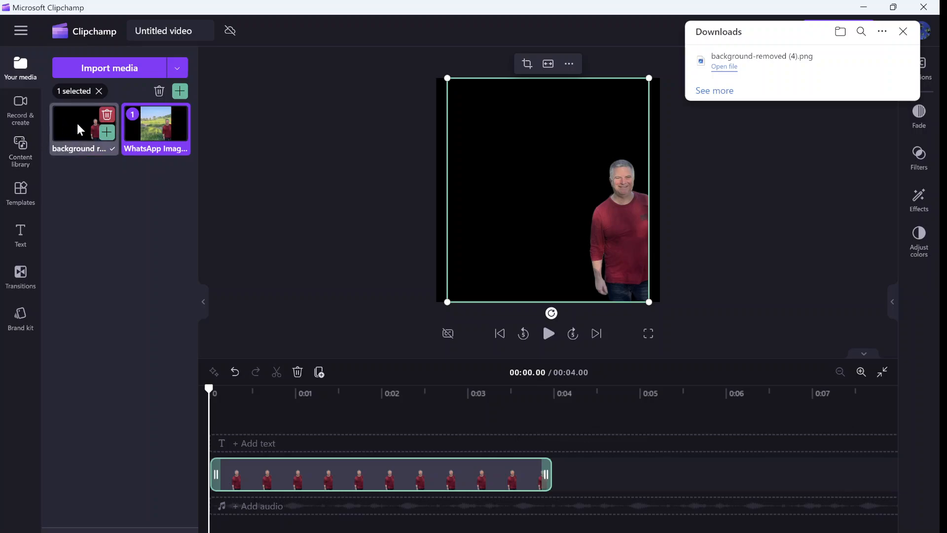
left_click(84, 123)
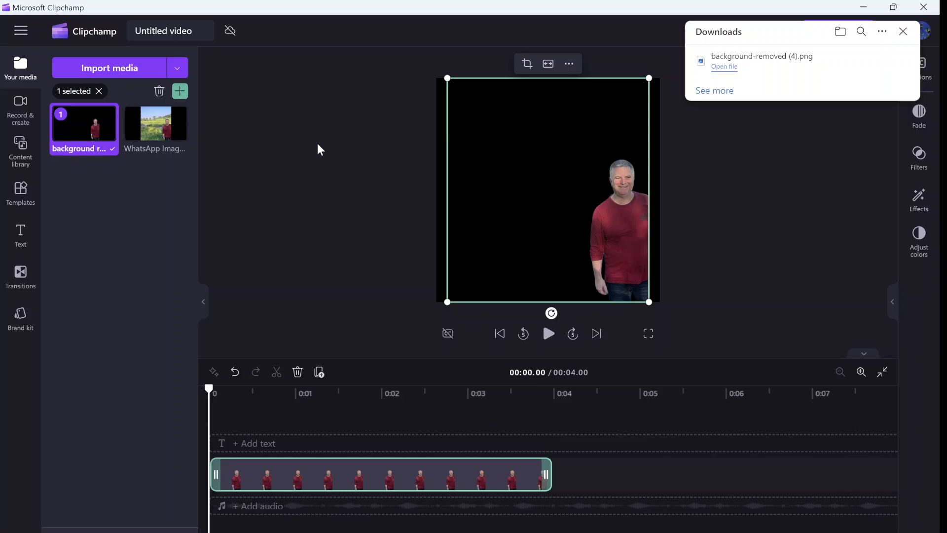
mouse_move(742, 193)
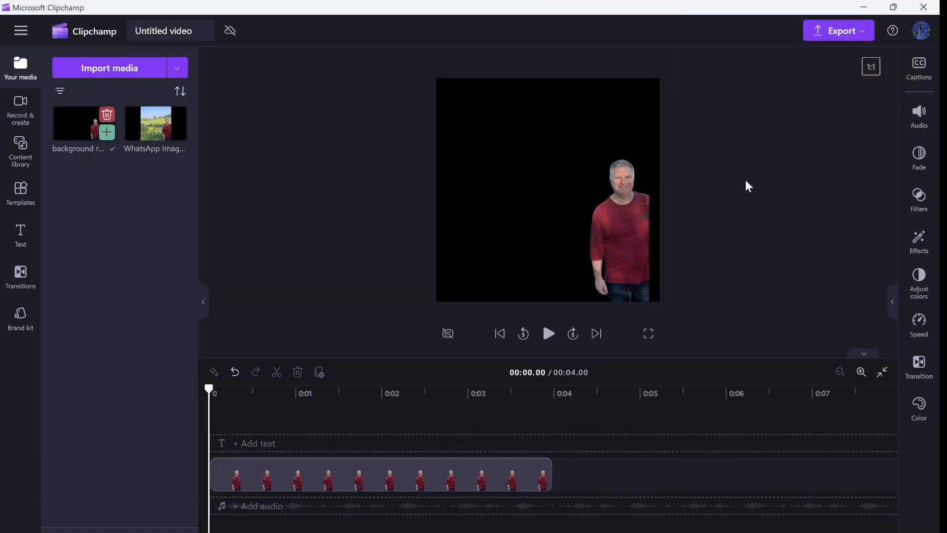
mouse_move(752, 183)
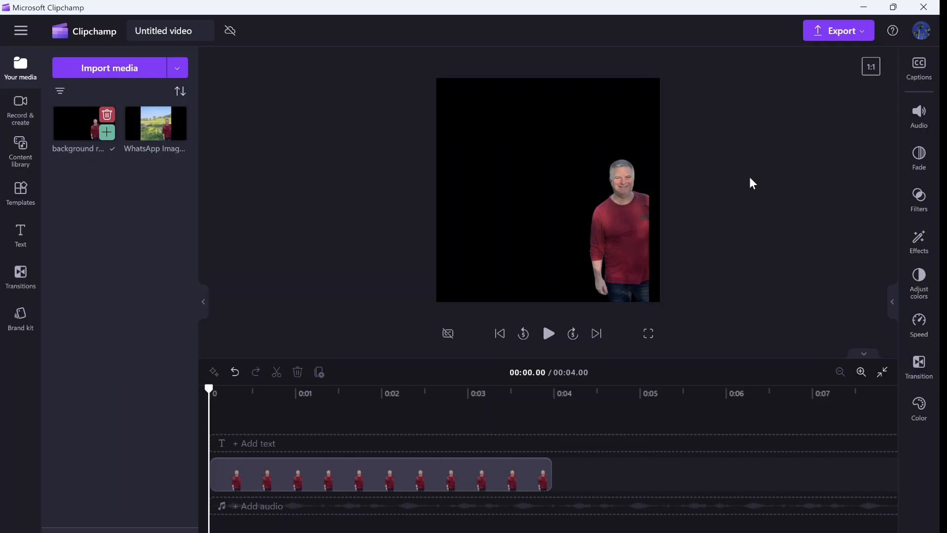
mouse_move(331, 35)
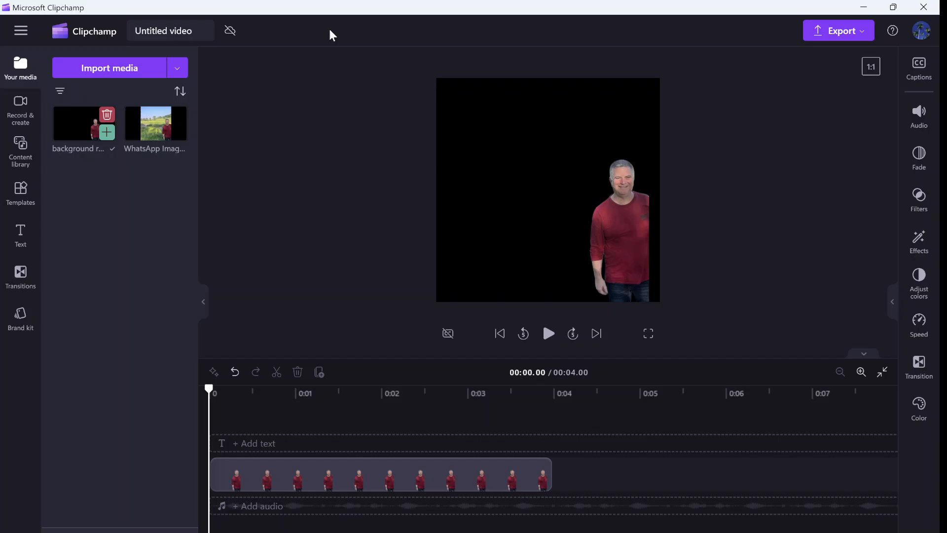
Import the voice recording, add it under the photo clip, and play then pause it.
left_click(109, 68)
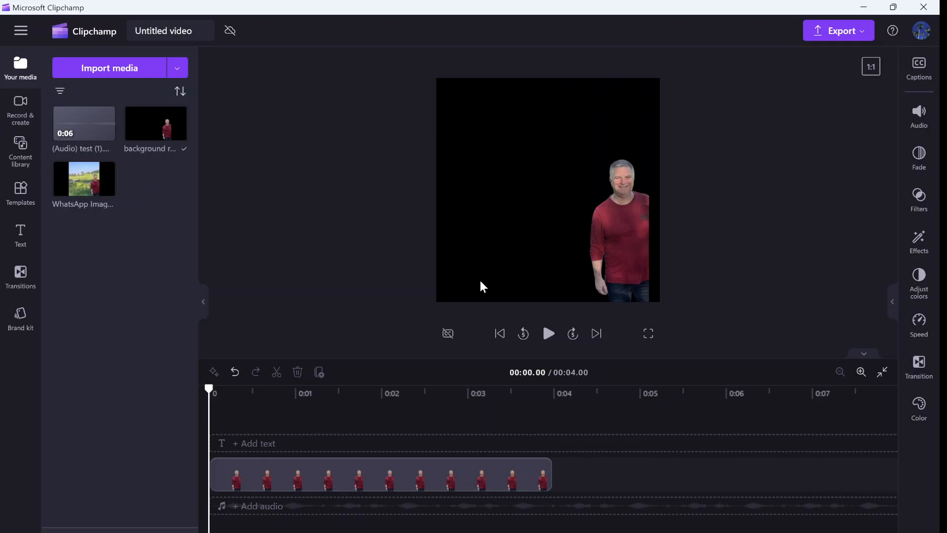
left_click_drag(83, 121, 273, 463)
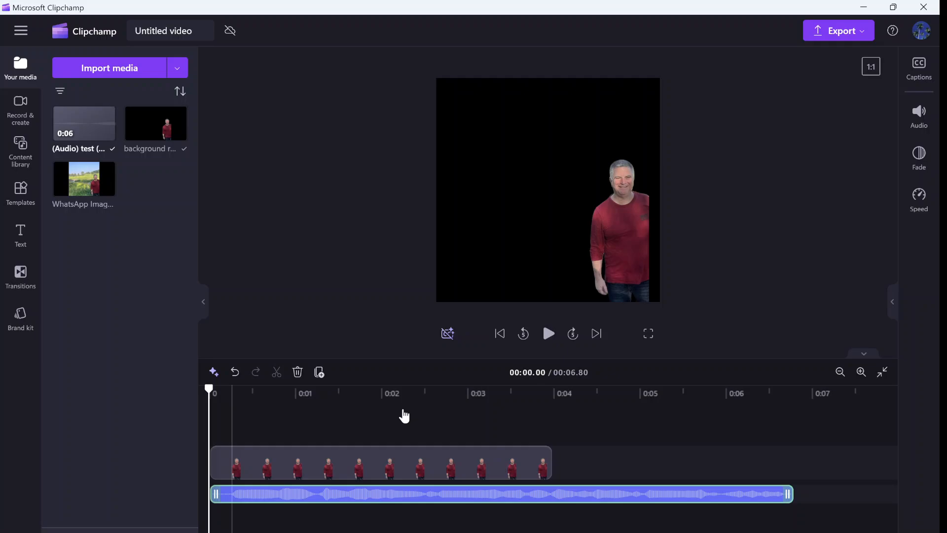
left_click(549, 333)
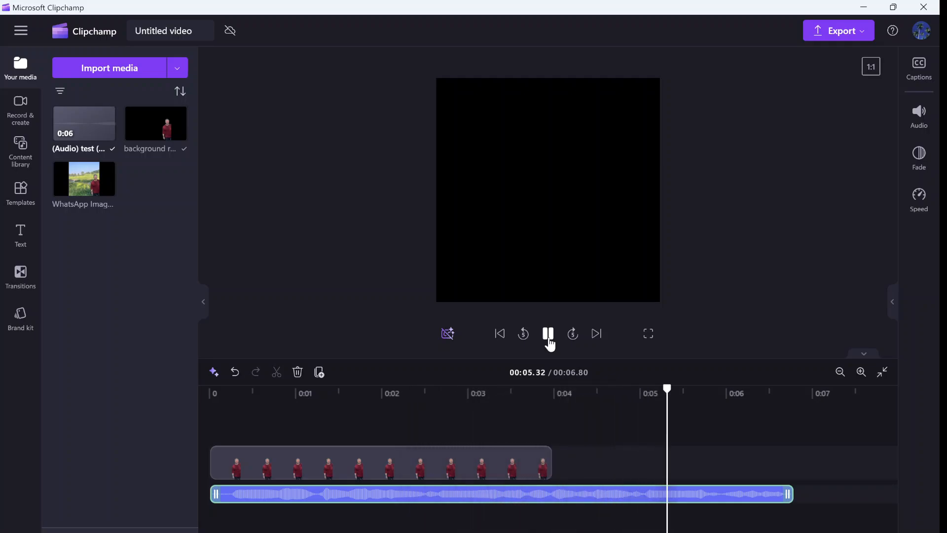
left_click(548, 334)
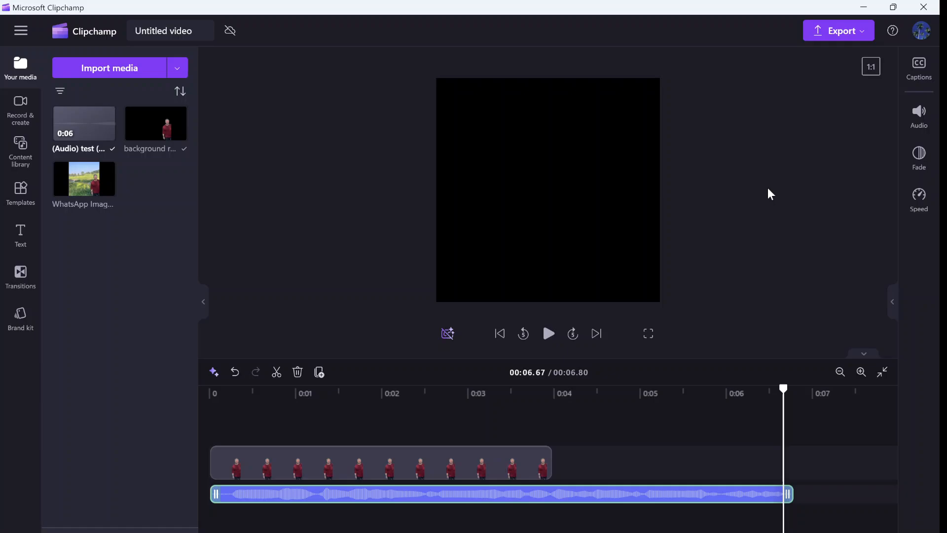
mouse_move(847, 154)
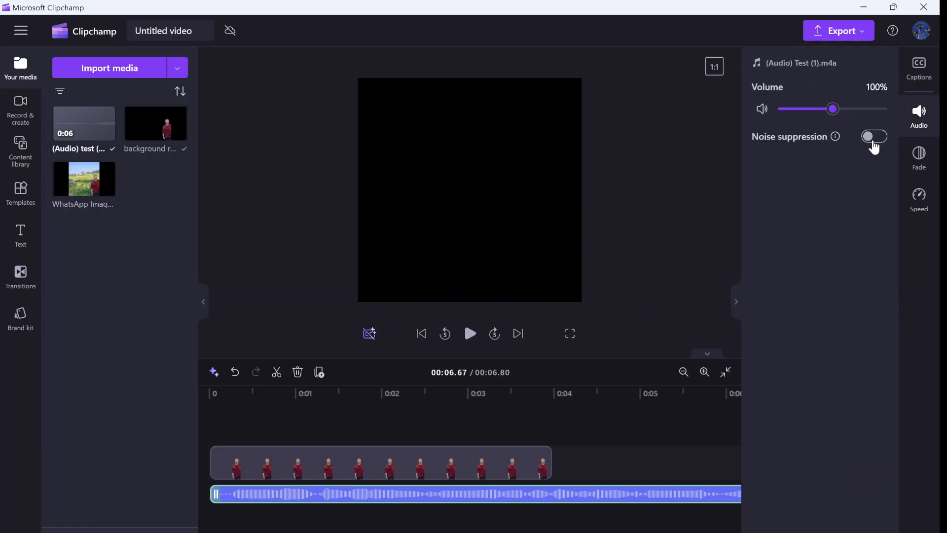
Turn on Noise suppression for the voice clip and play the project to preview it.
left_click(874, 137)
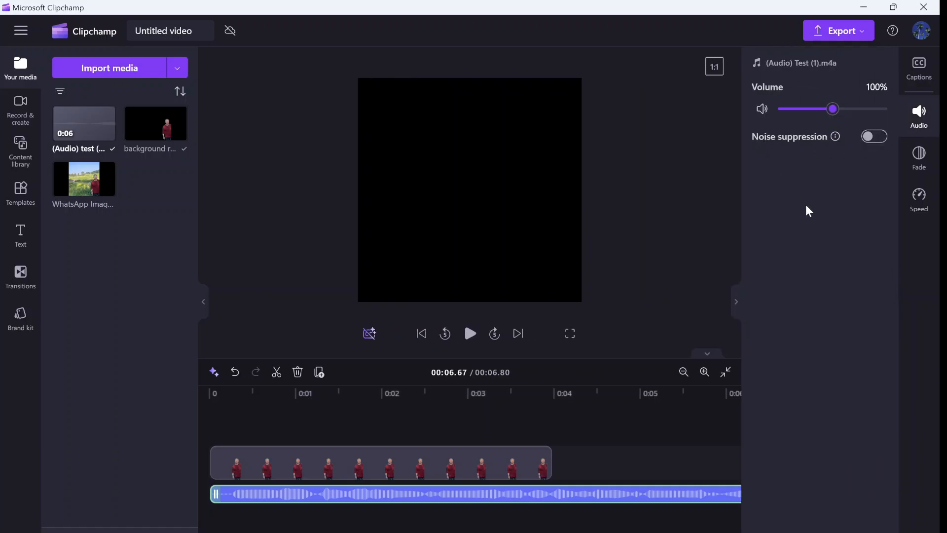
mouse_move(837, 145)
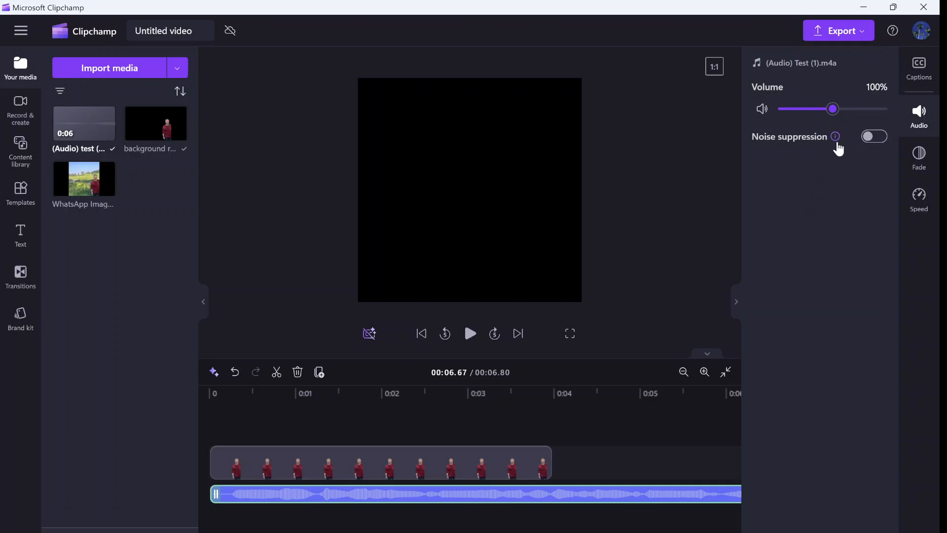
mouse_move(835, 136)
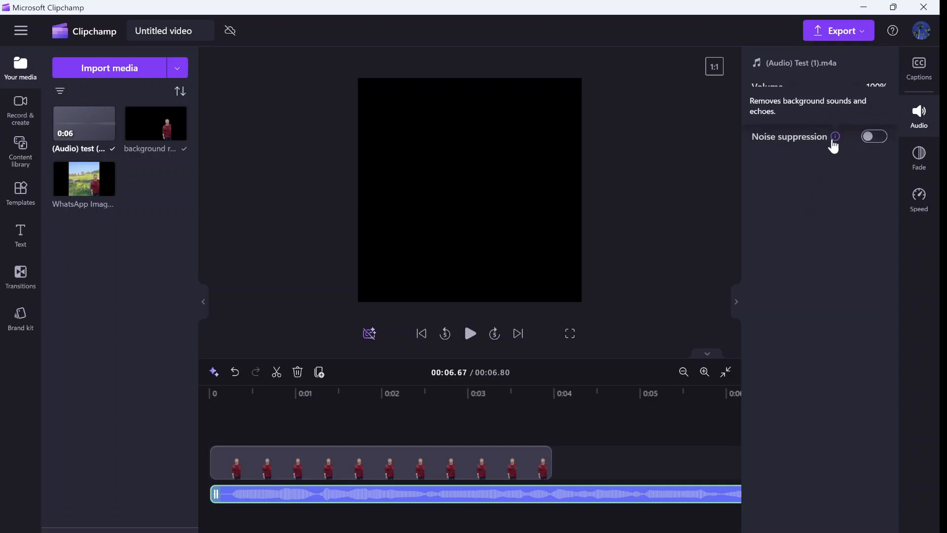
mouse_move(807, 210)
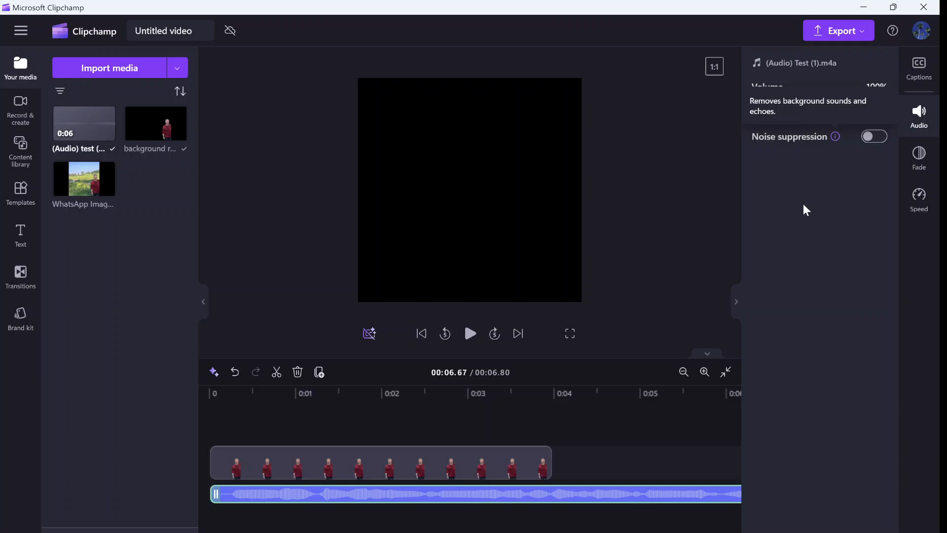
left_click(874, 136)
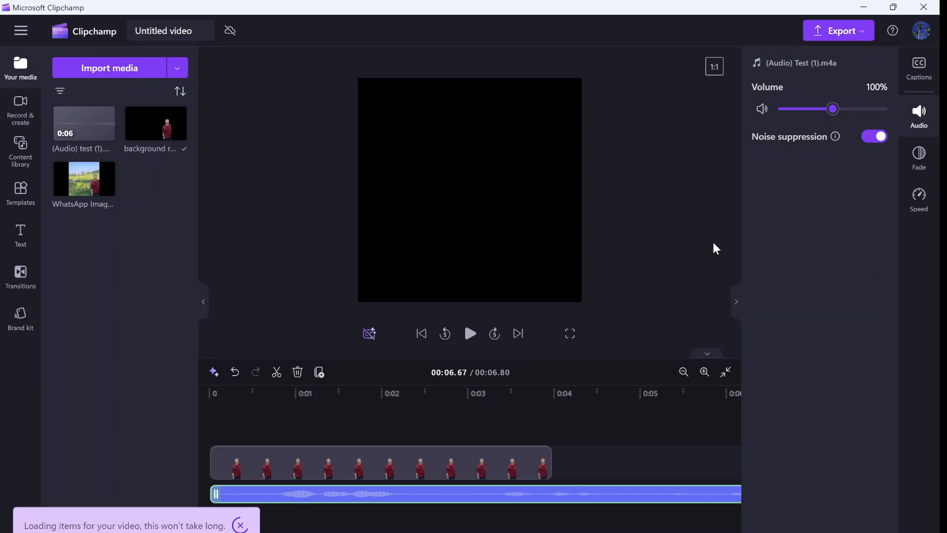
mouse_move(470, 334)
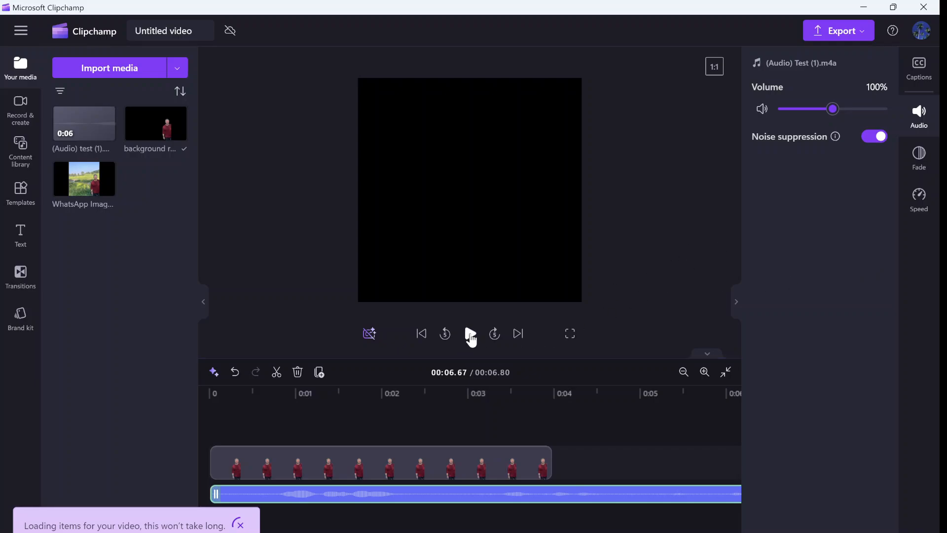
left_click(470, 333)
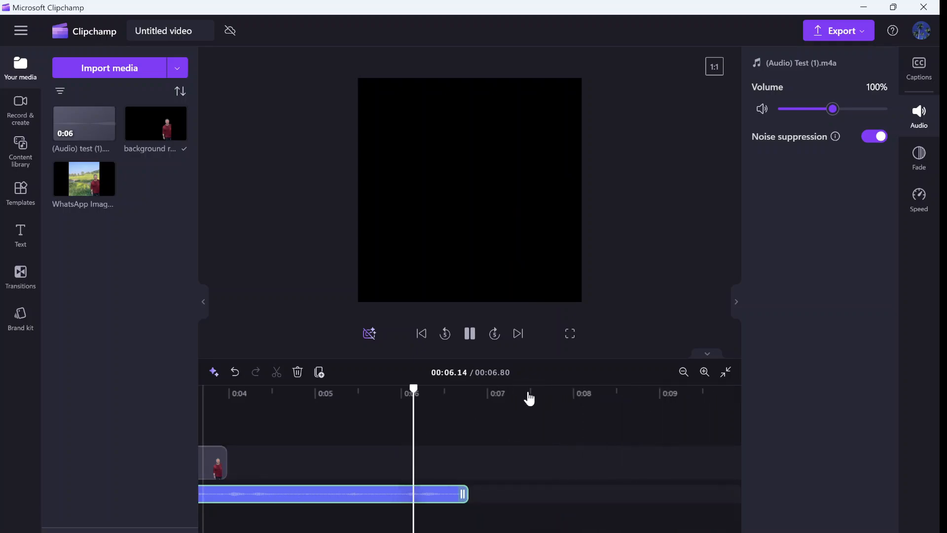
left_click(471, 334)
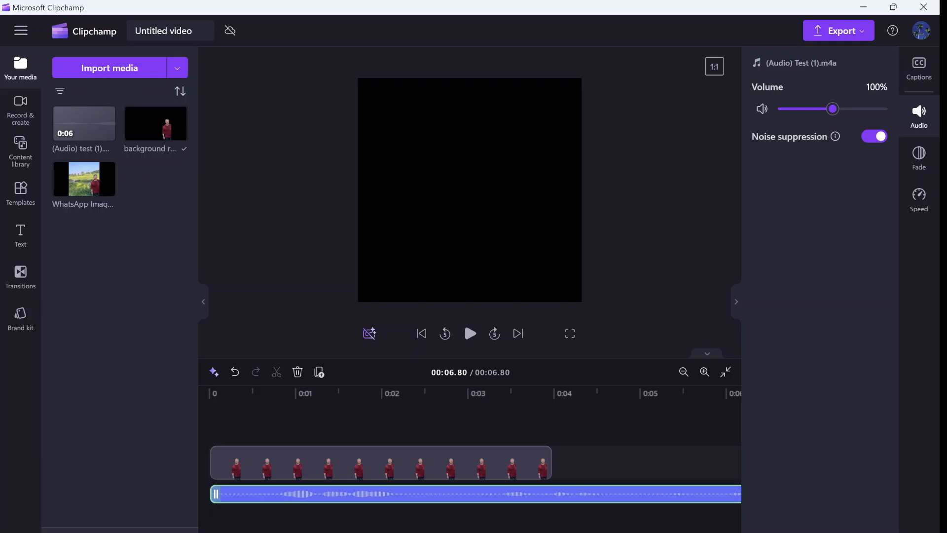
mouse_move(190, 406)
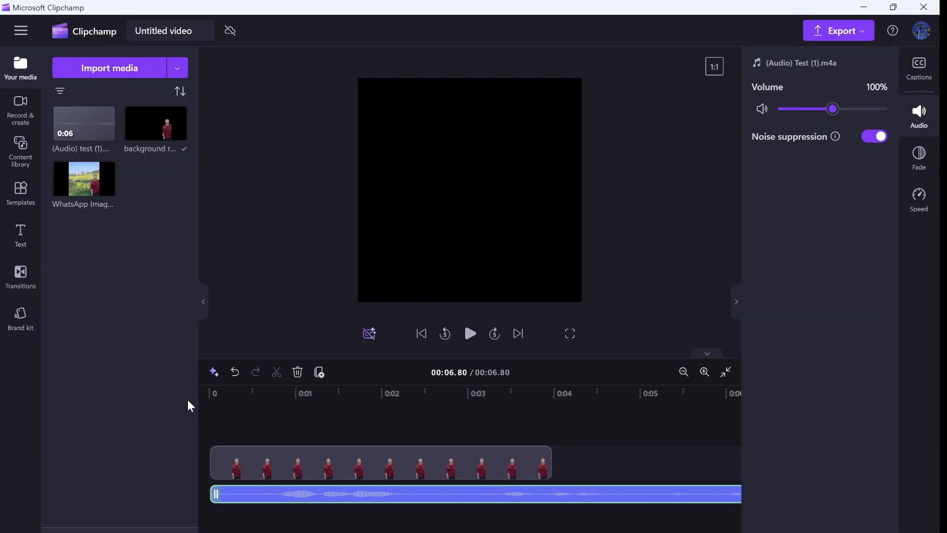
Import the Storage_sence video and detach its audio from the Audio panel.
left_click(109, 68)
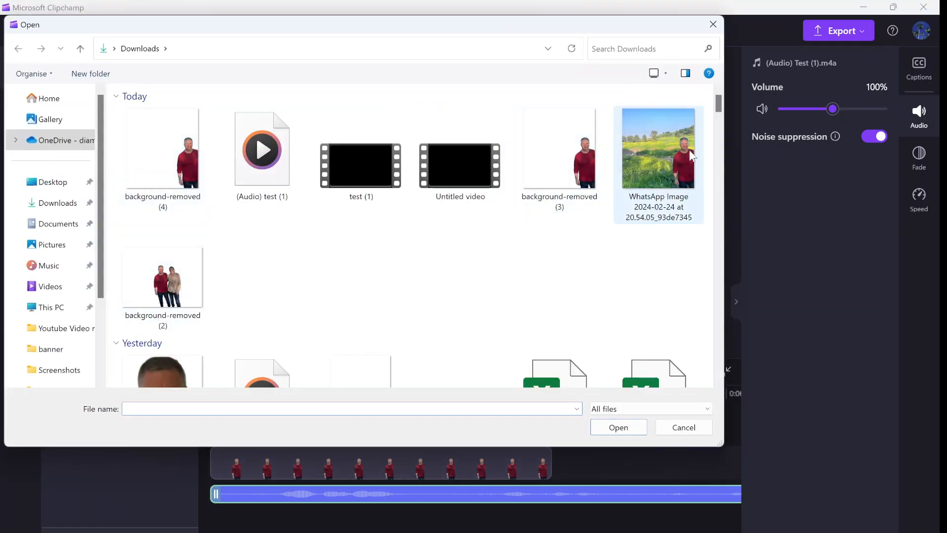
scroll("down", 3)
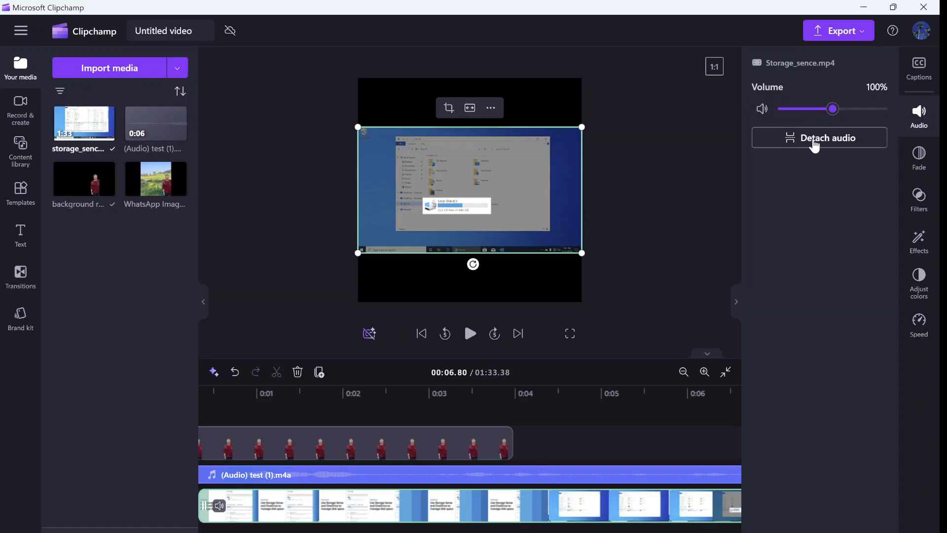
left_click(820, 138)
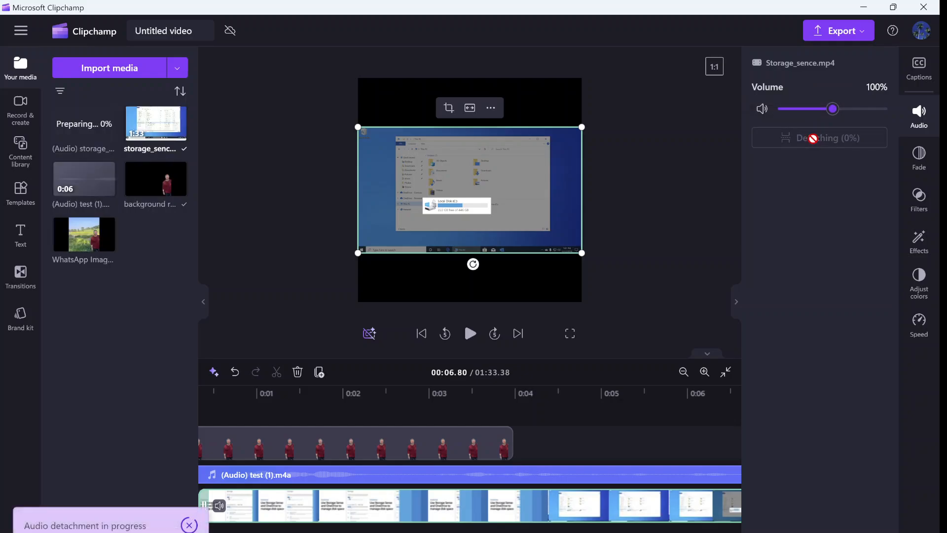